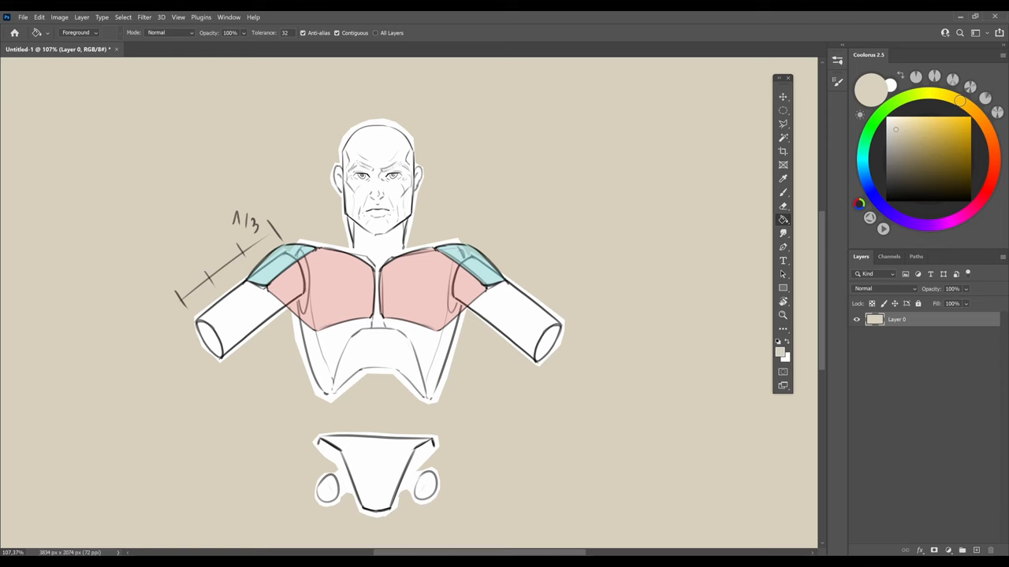
- Paint pink chest and blue shoulder zones on the mannequin, with a 1/3 arm mark
{"action": "left_click", "coordinate": [783, 219]}
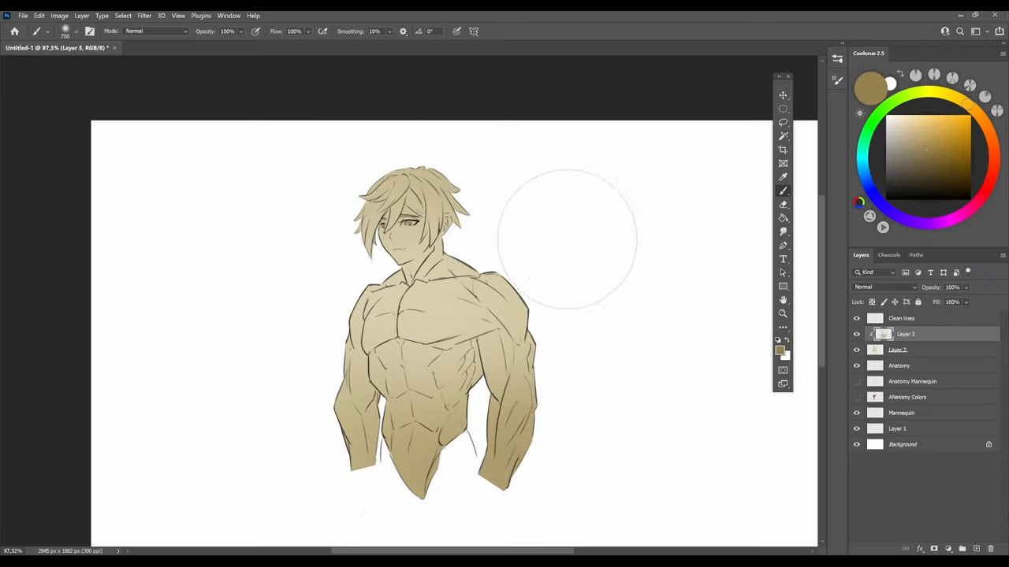
{"action": "mouse_move", "coordinate": [450, 130]}
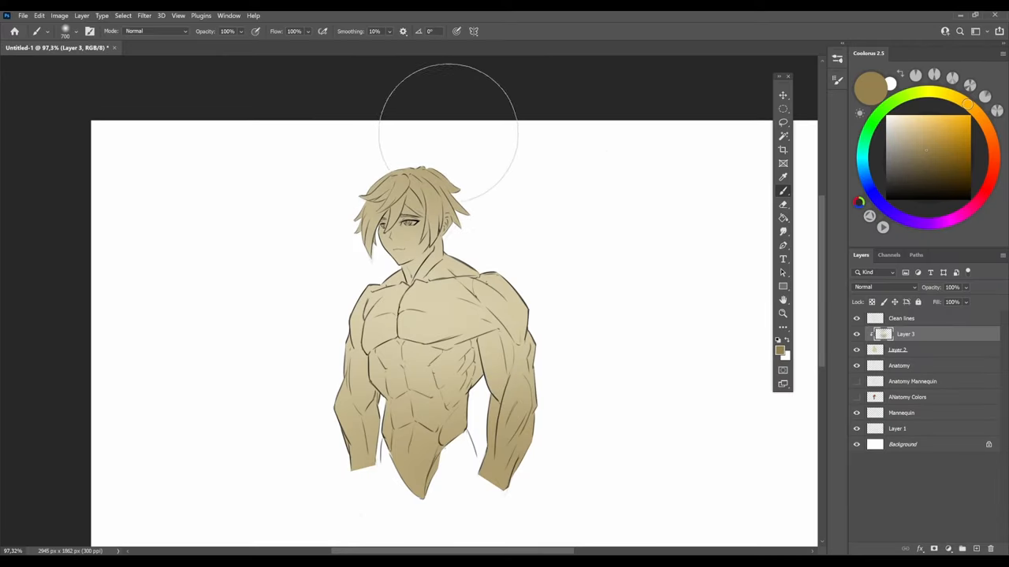
{"action": "mouse_move", "coordinate": [733, 279]}
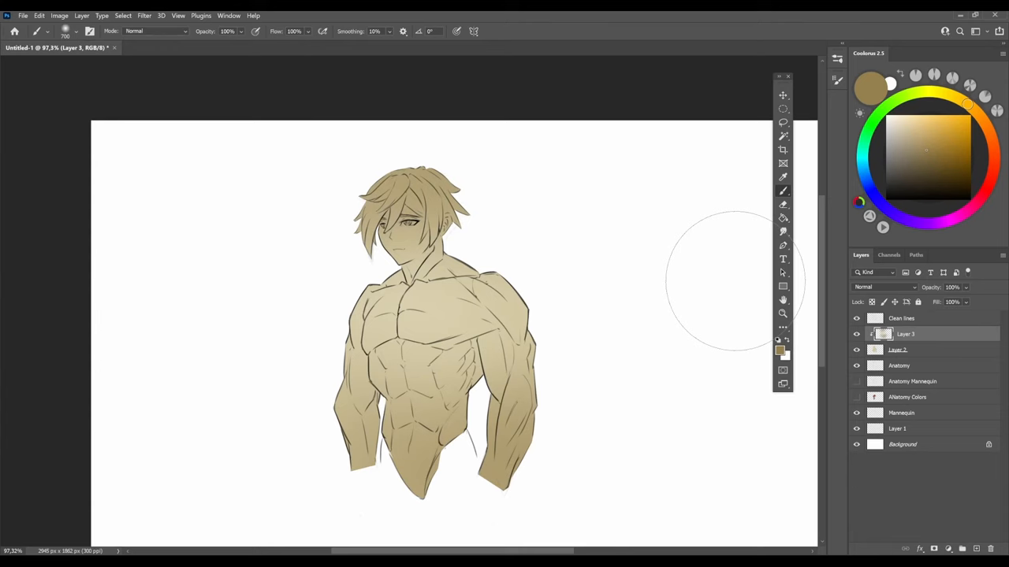
- Crop the canvas to a tall portrait rectangle framing the figure
{"action": "left_click", "coordinate": [782, 149]}
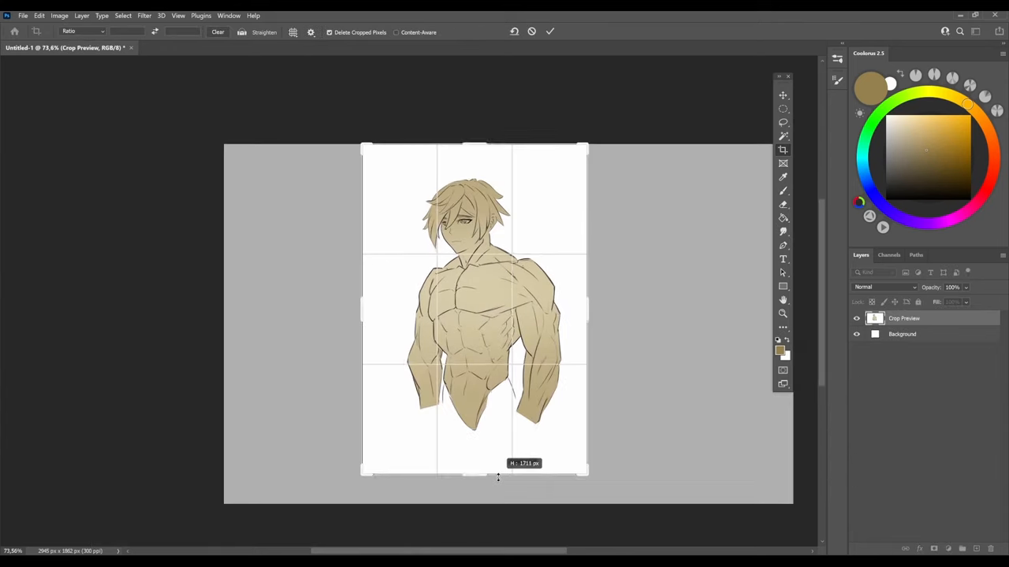
{"action": "left_click_drag", "start_coordinate": [497, 475], "coordinate": [498, 483]}
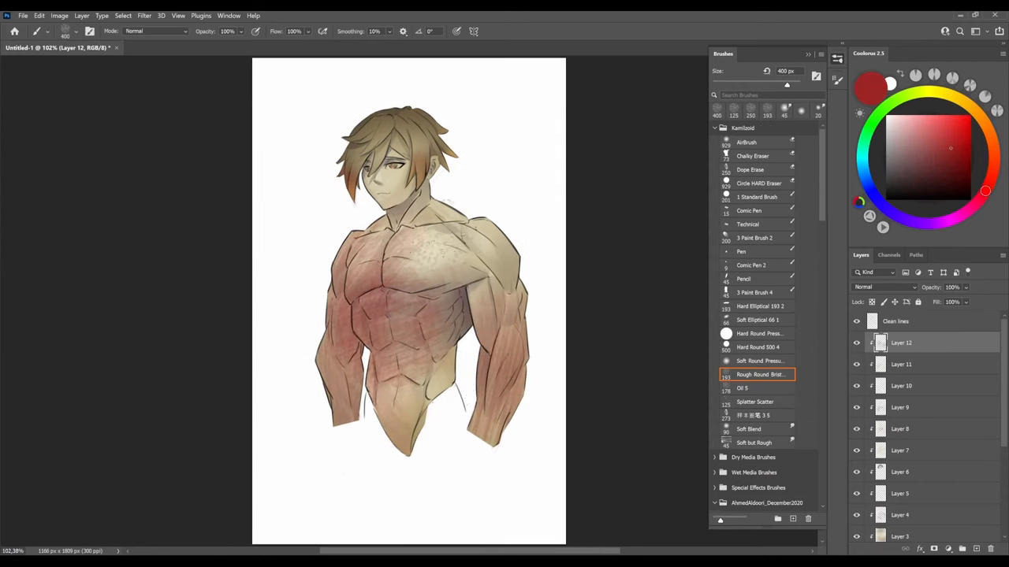
- Open the blend mode dropdown for the red tint layer
{"action": "left_click", "coordinate": [885, 287]}
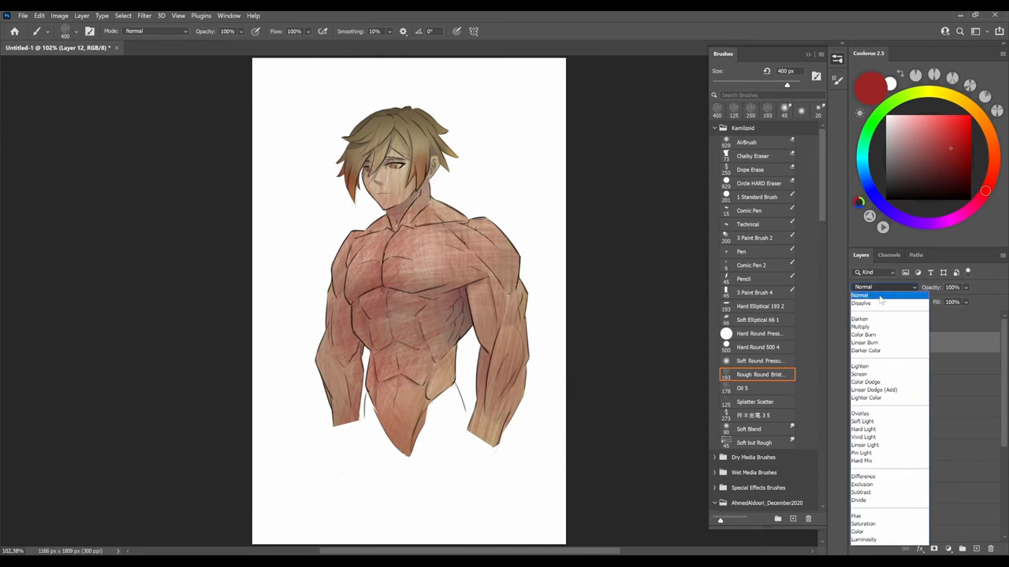